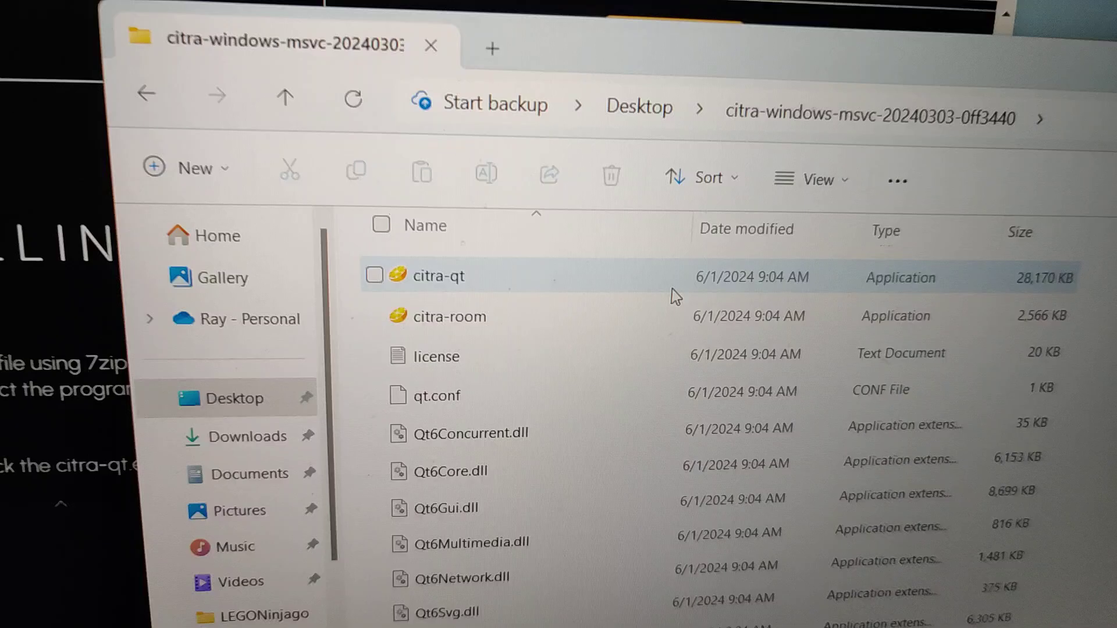
Run citra-qt from the citra-windows-msvc-20240303-0ff3440 folder on the Desktop.
double_click(441, 276)
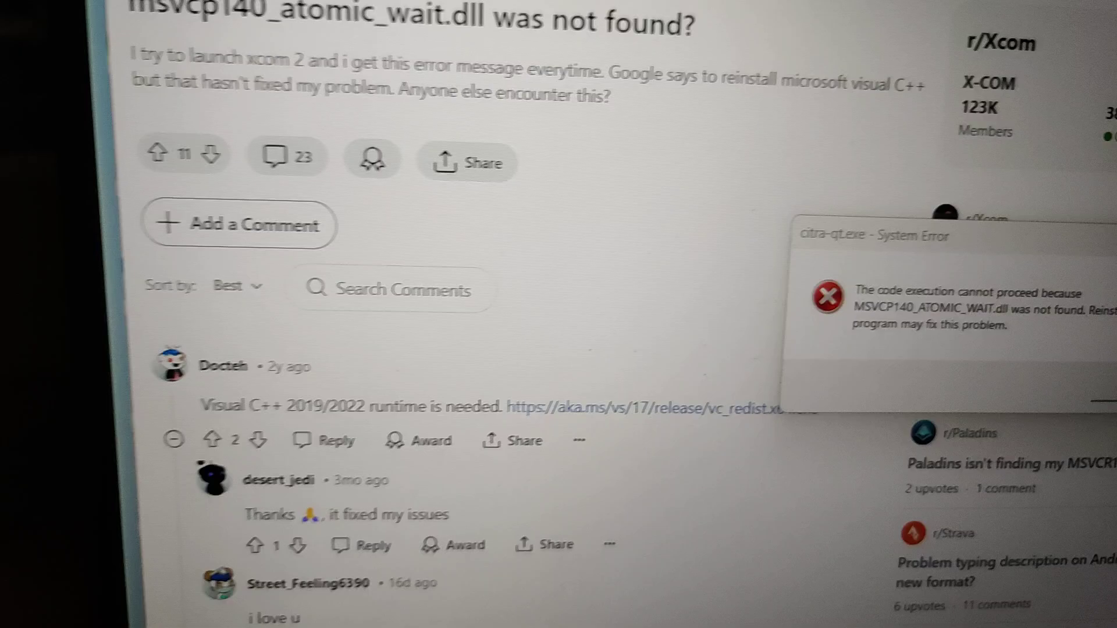
Scroll the Reddit thread to the comment linking the Visual C++ 2019/2022 runtime download.
scroll("up", 3)
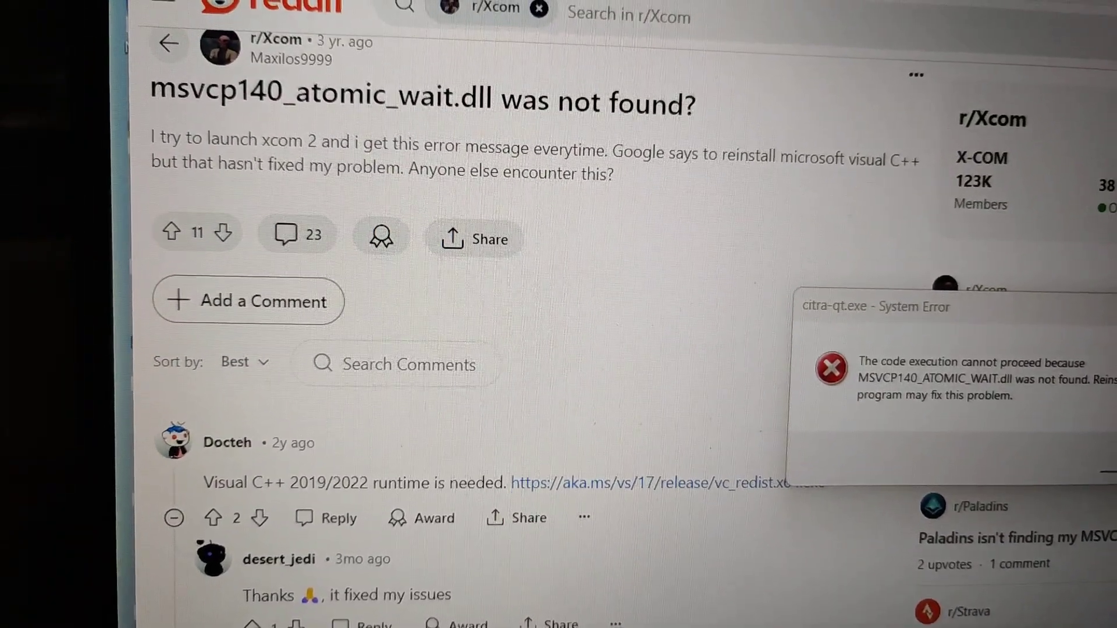
scroll("down", 3)
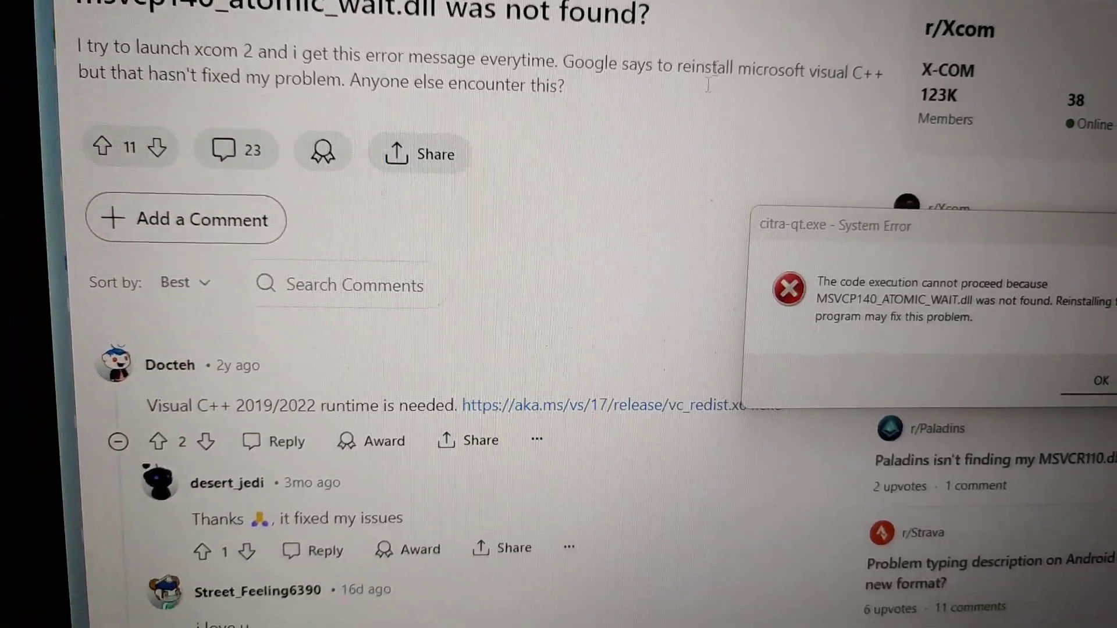
scroll("down", 3)
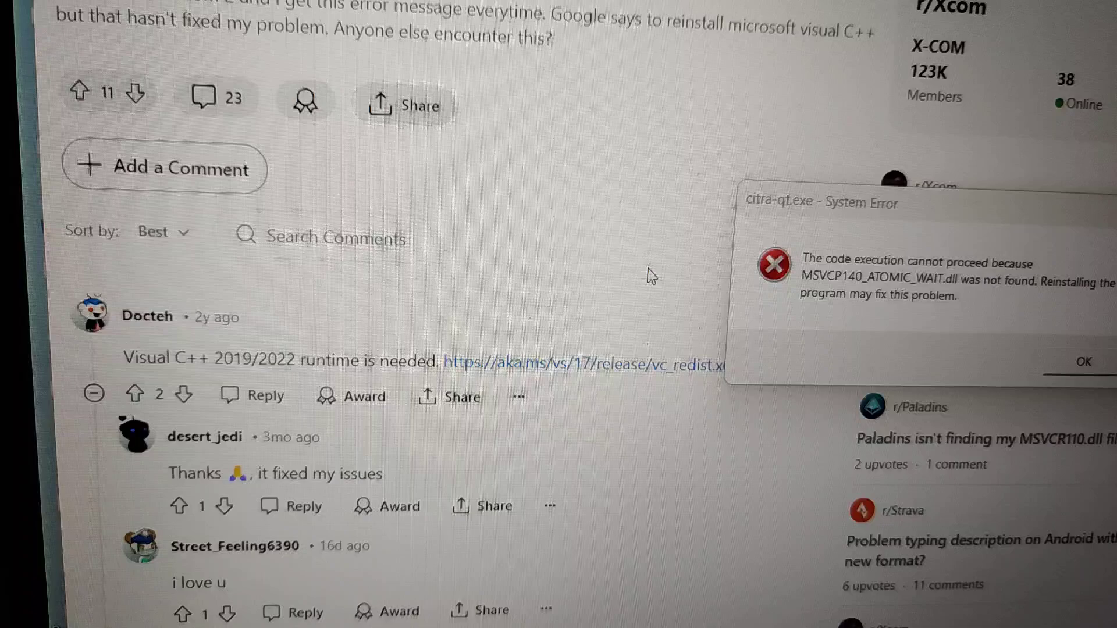
scroll("up", 3)
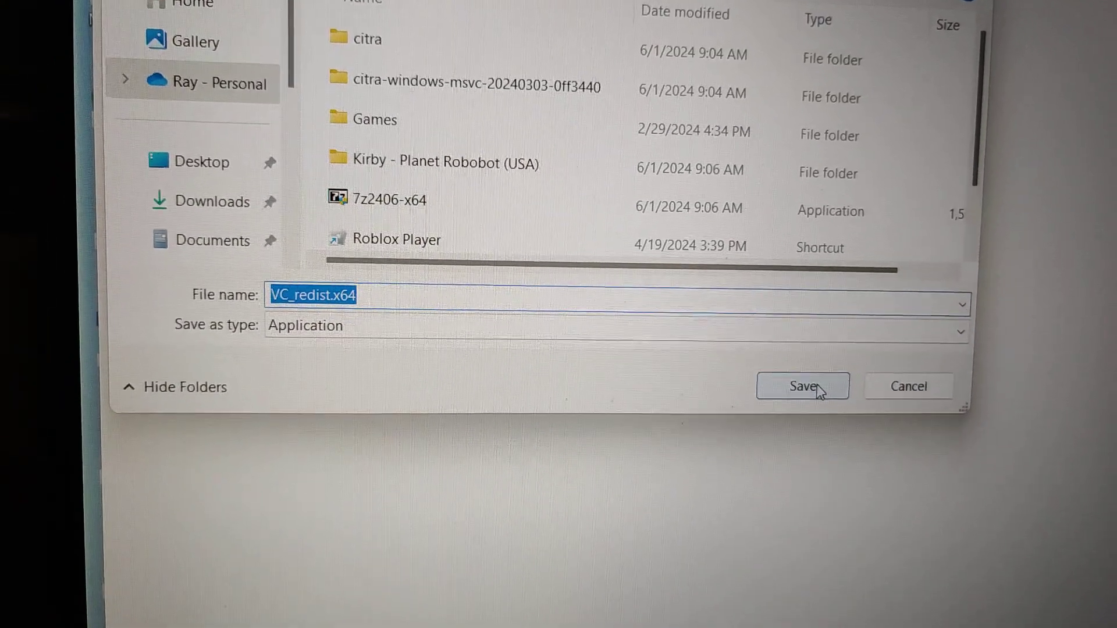
Save the installer under its default name VC_redist.x64.
left_click(802, 386)
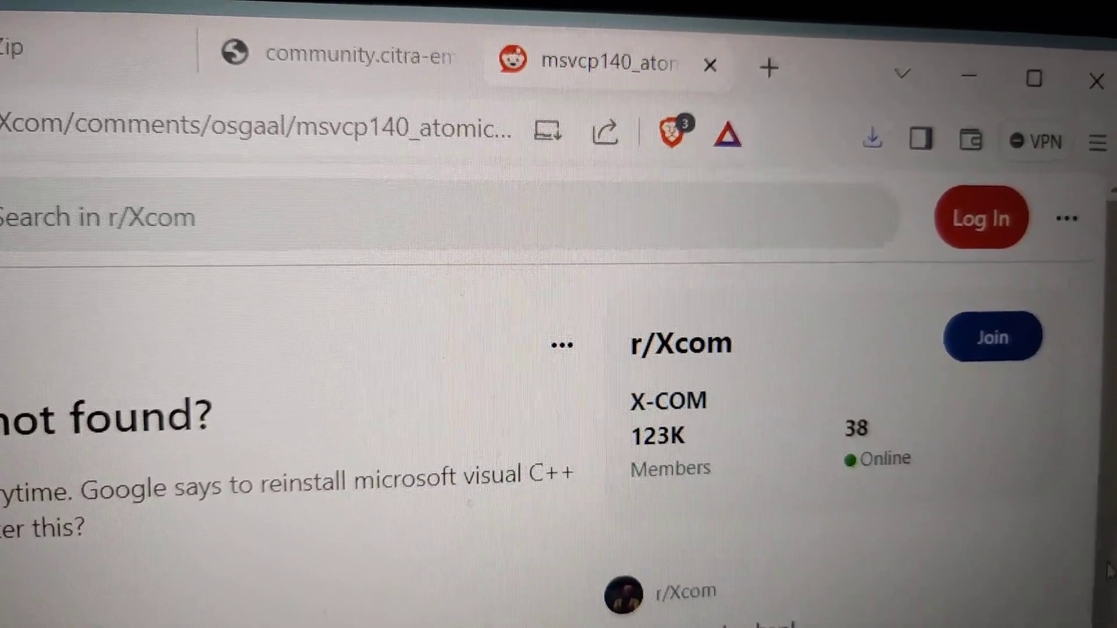
Scroll to the downloaded VC_redist.x64 file and run it.
scroll("down", 3)
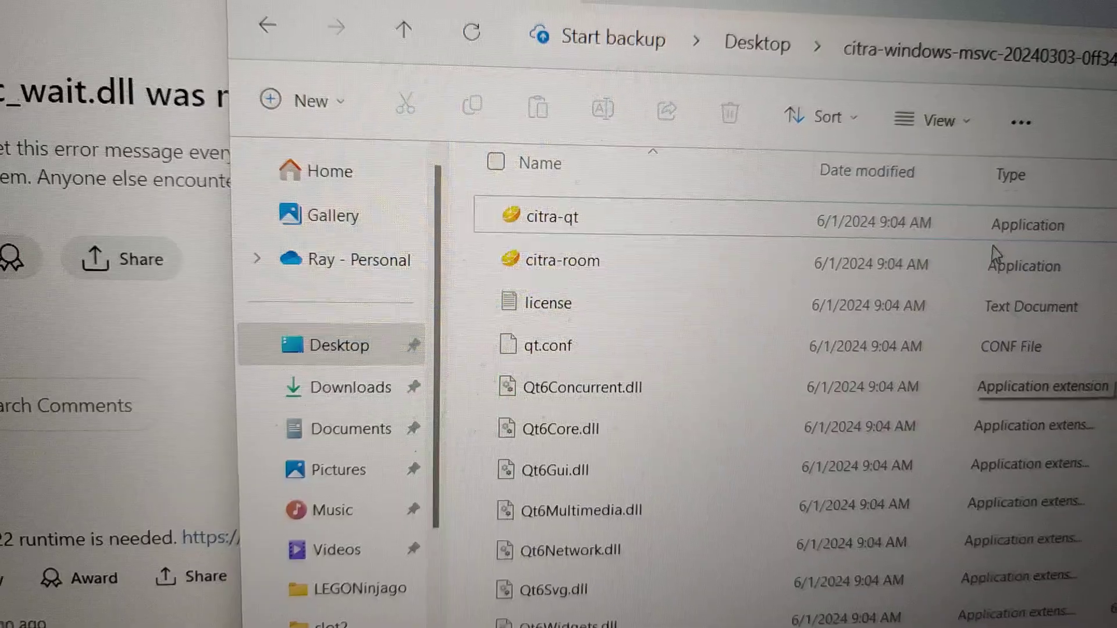
scroll("down", 3)
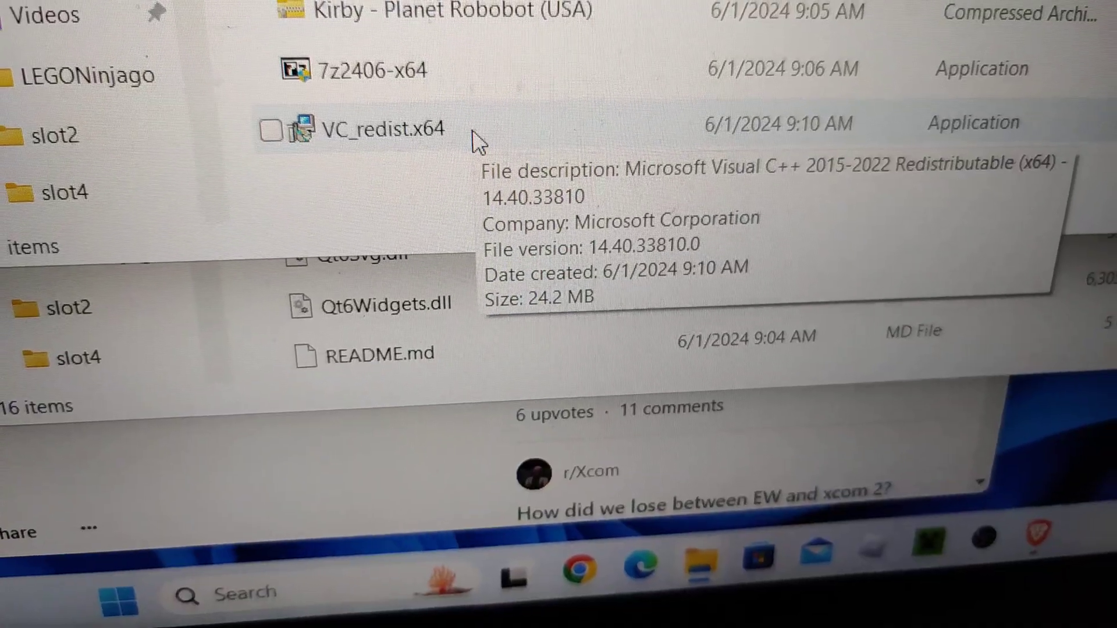
double_click(371, 129)
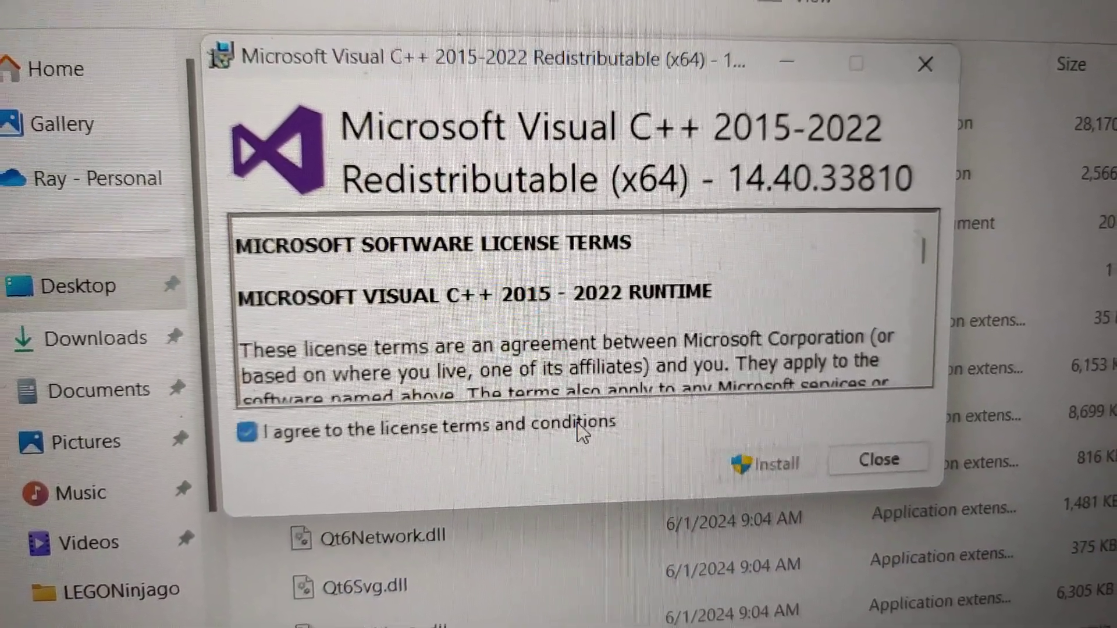
Install the Visual C++ 2015-2022 (x64) Redistributable and close setup after it succeeds.
left_click(765, 464)
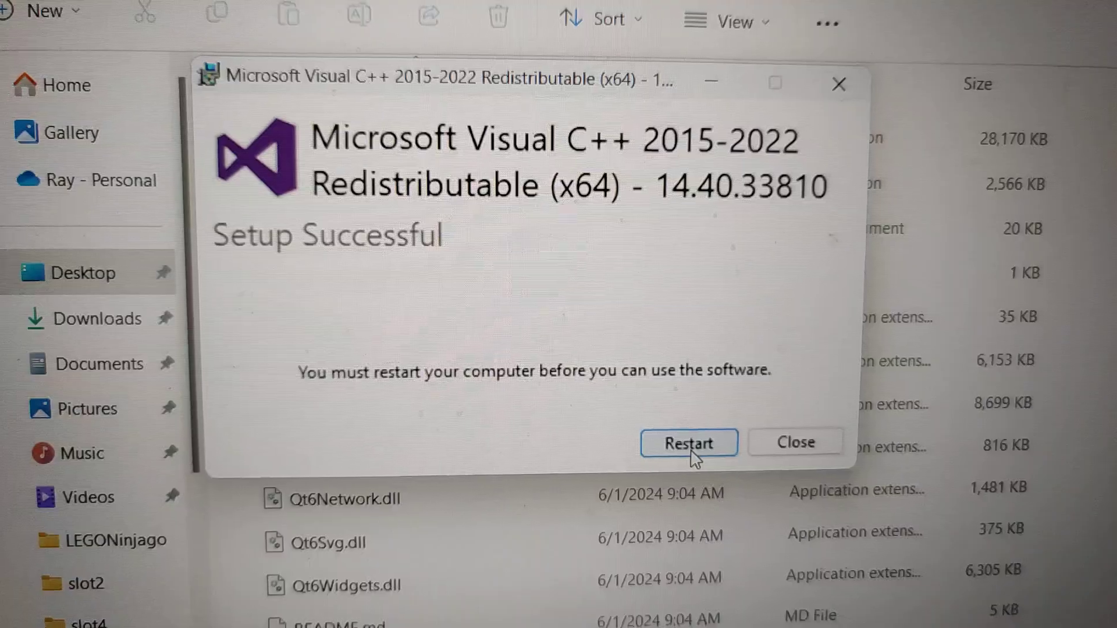
left_click(795, 442)
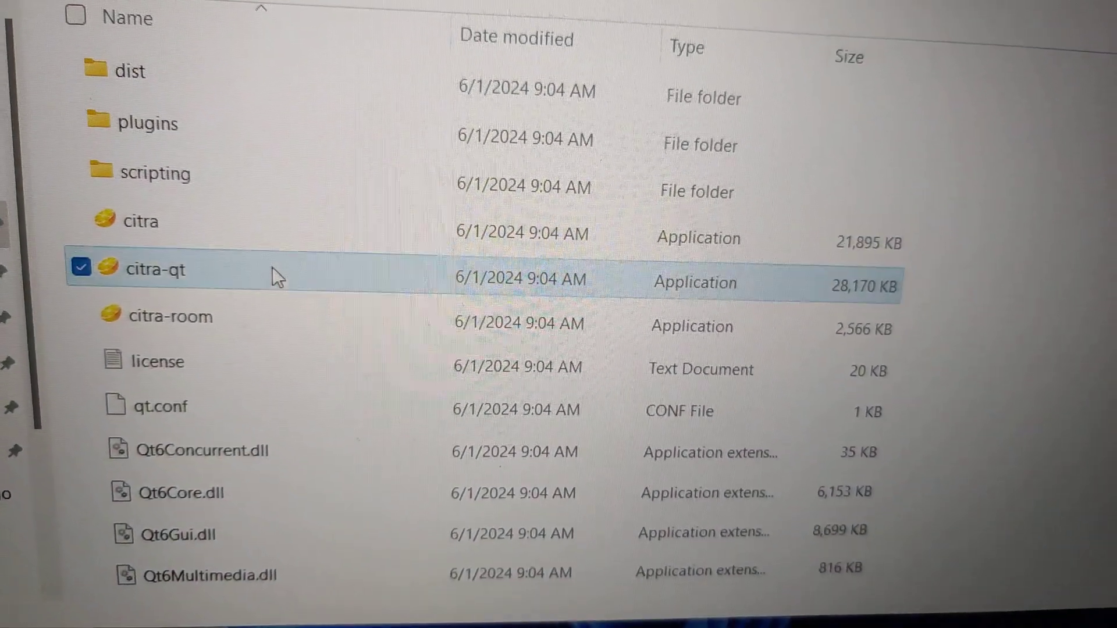
Relaunch citra-qt, which now opens Citra Nightly 2104 without the DLL error.
double_click(151, 269)
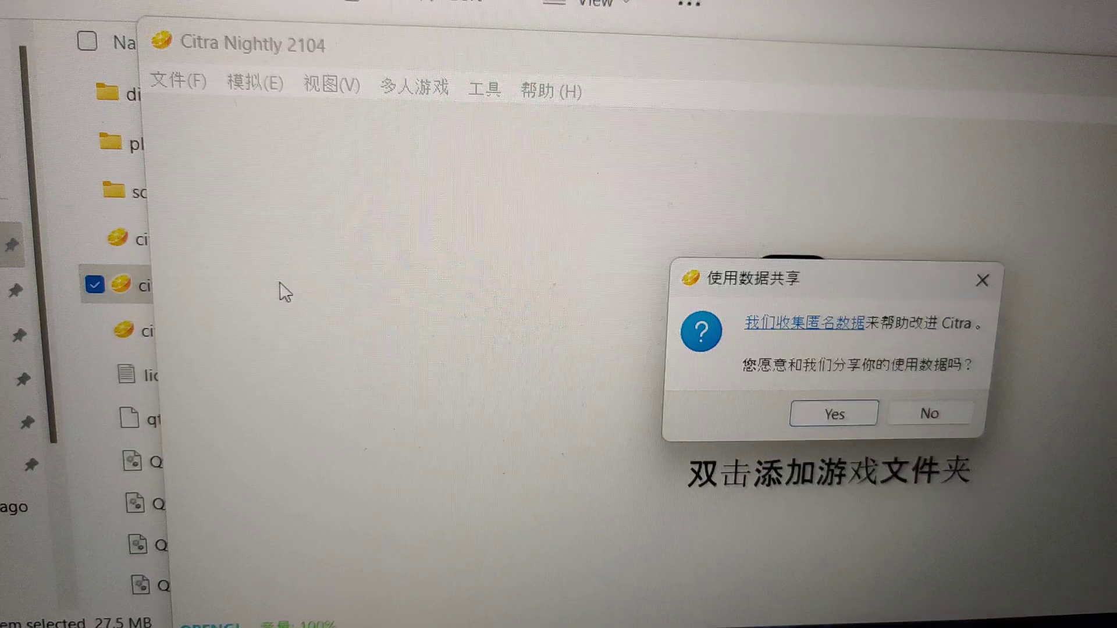